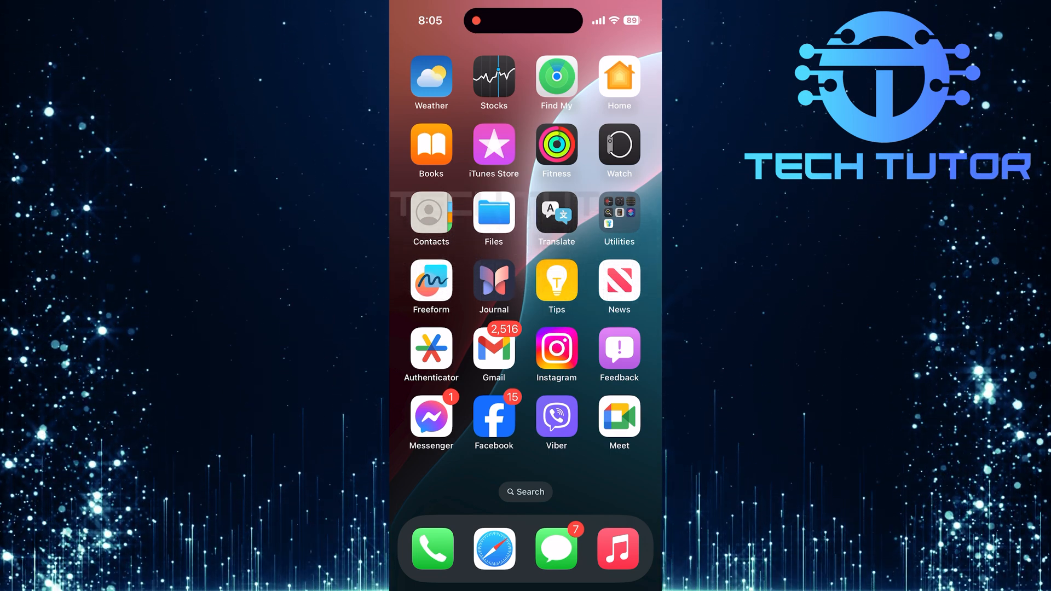
# Step: Launch Viber to reach the chat list with the conversation below My Notes
pyautogui.click(557, 416)
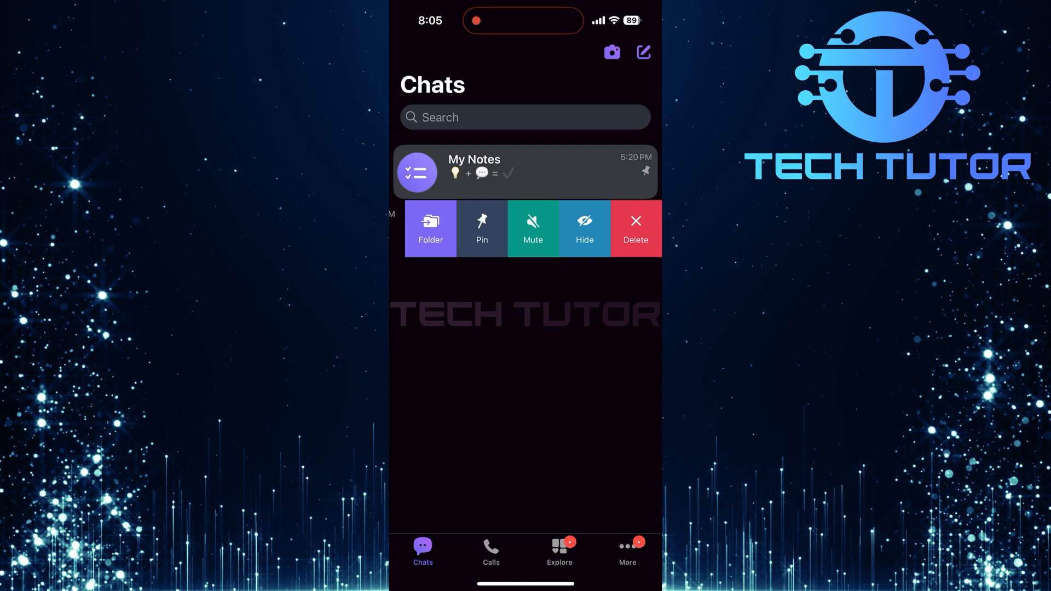
pyautogui.click(585, 228)
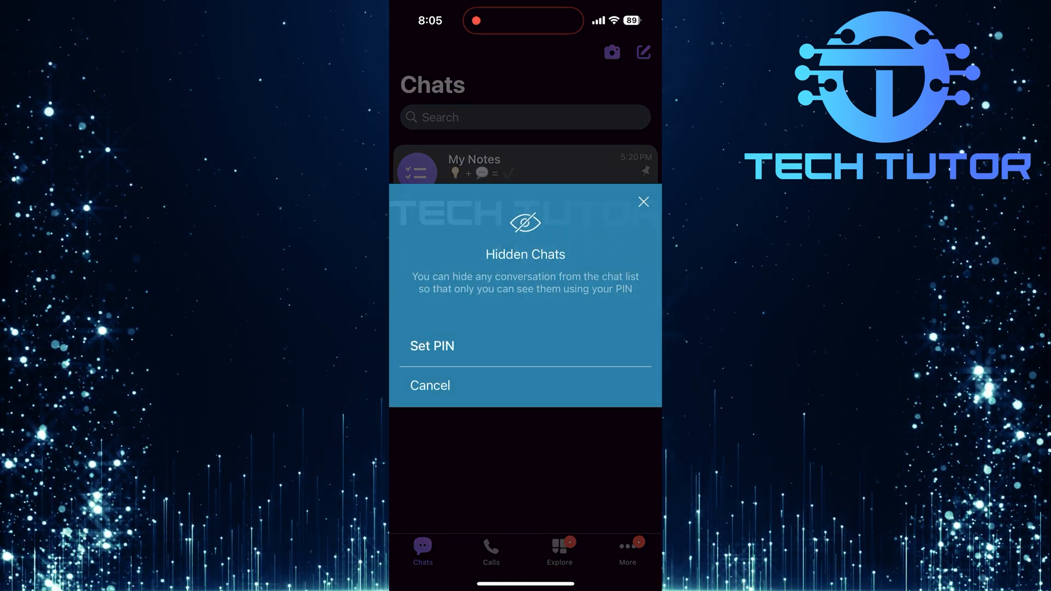
pyautogui.click(432, 346)
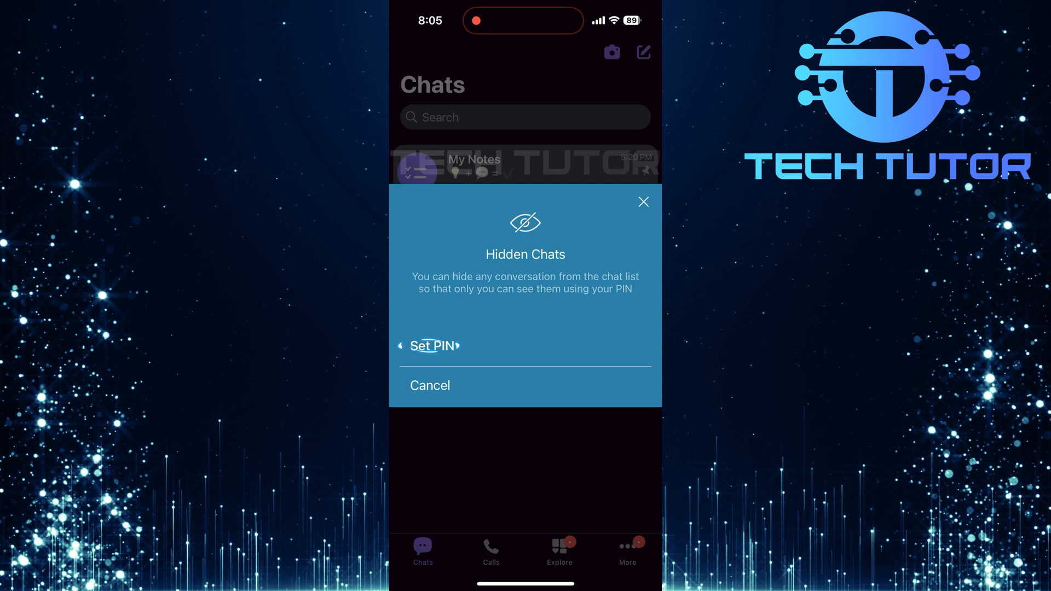
pyautogui.click(432, 345)
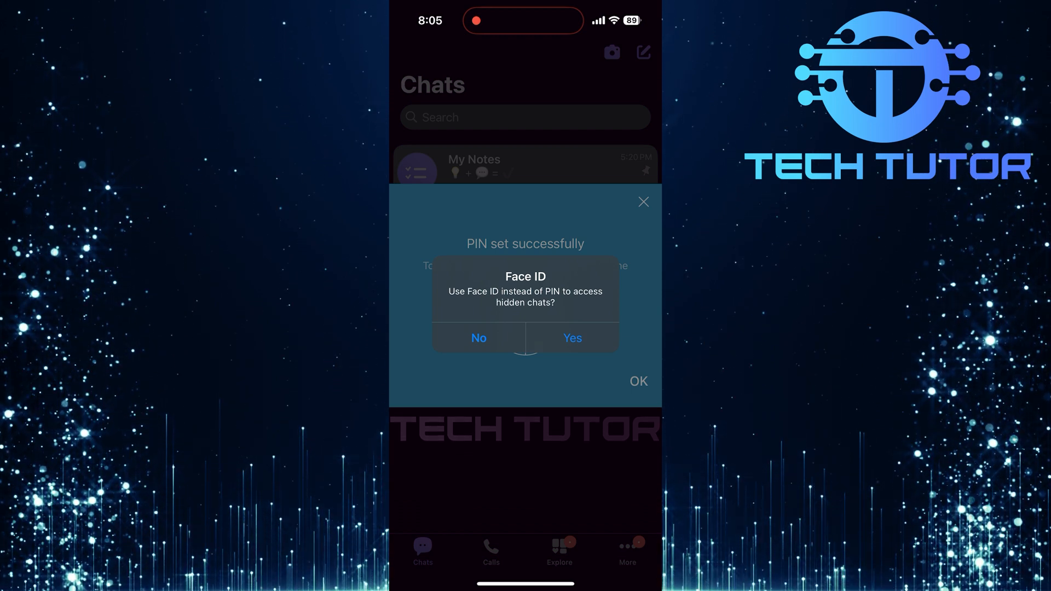
pyautogui.click(478, 339)
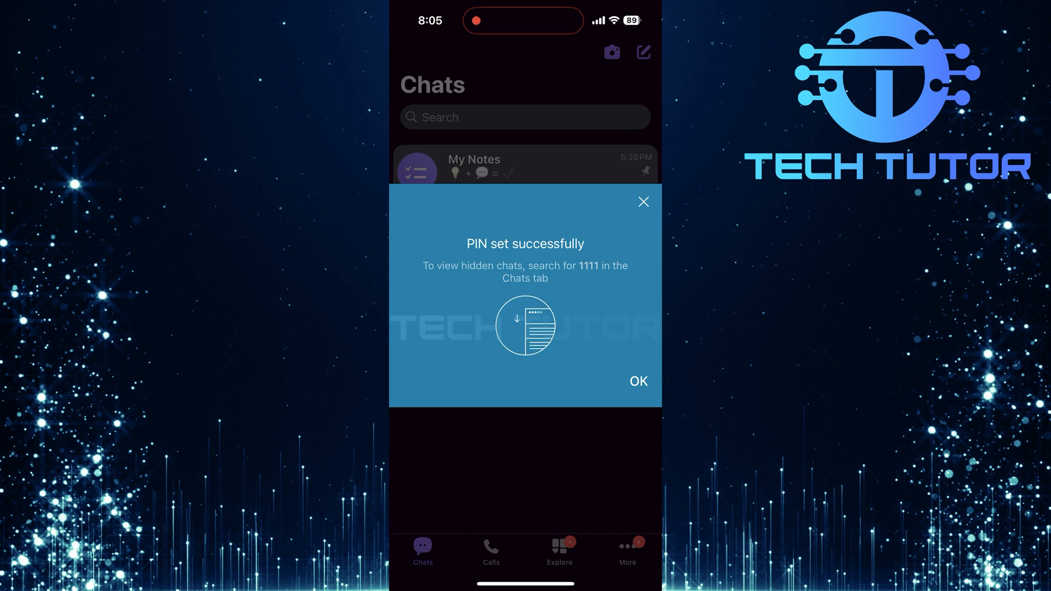
# Step: Acknowledge the 'PIN set successfully' message, leaving only My Notes in the list
pyautogui.click(638, 381)
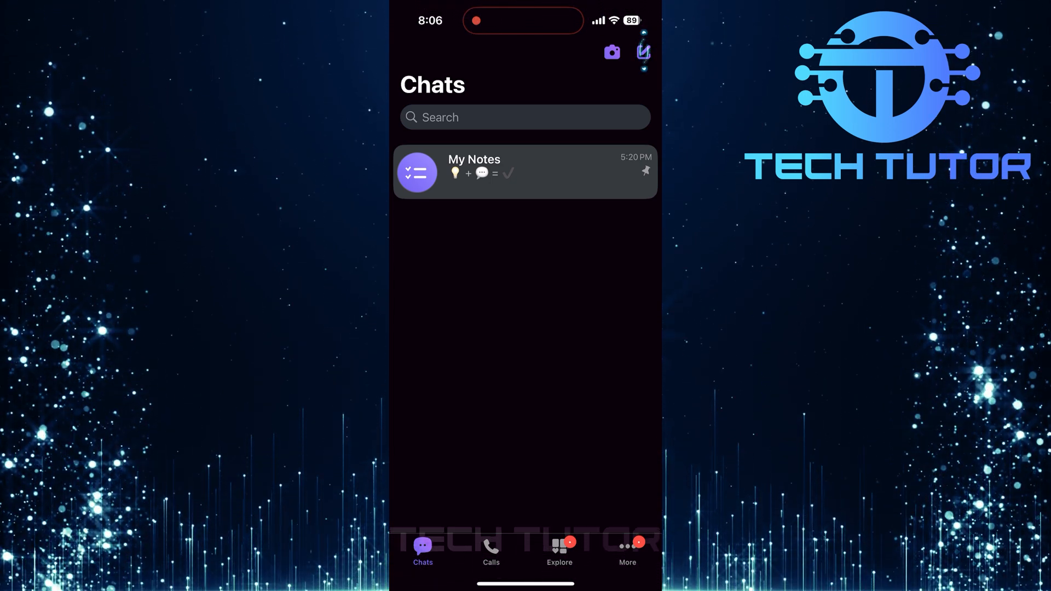
# Step: Search the New Chat contacts for 'Example' to locate Example 1
pyautogui.click(641, 52)
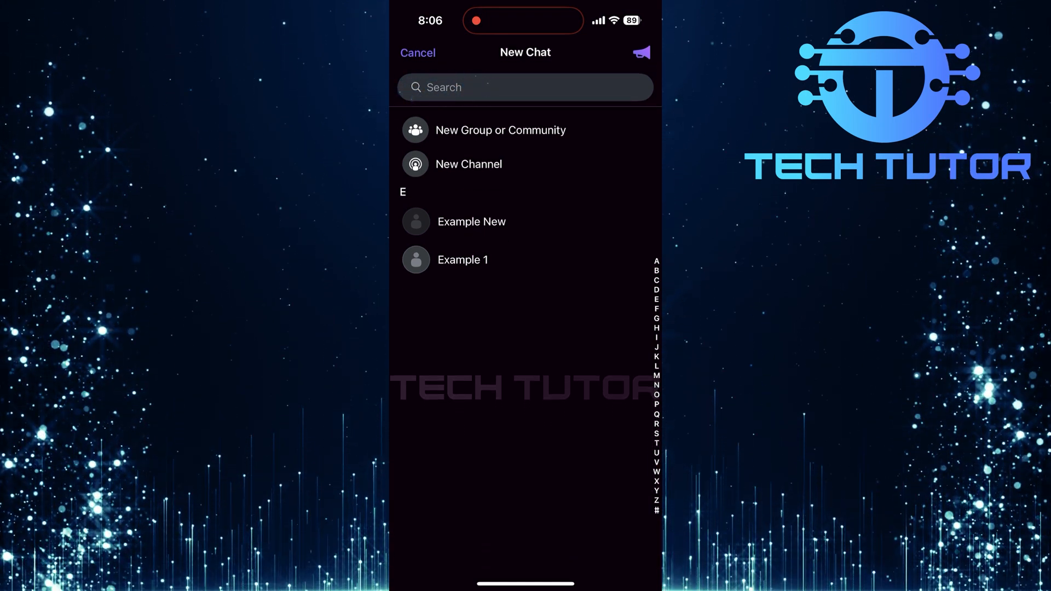
pyautogui.write('E')
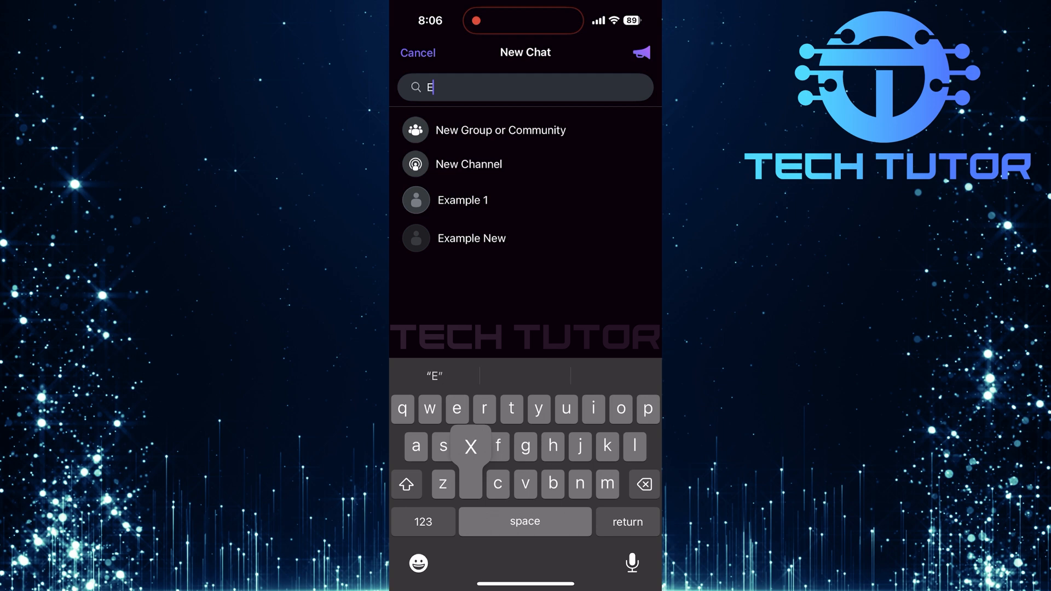
pyautogui.write('xample')
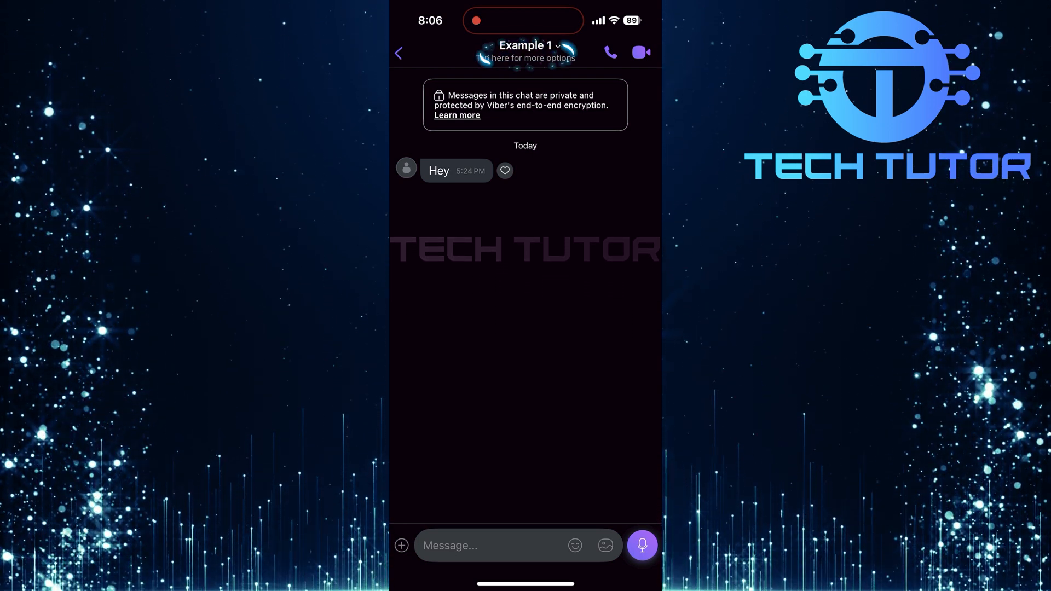
pyautogui.click(524, 46)
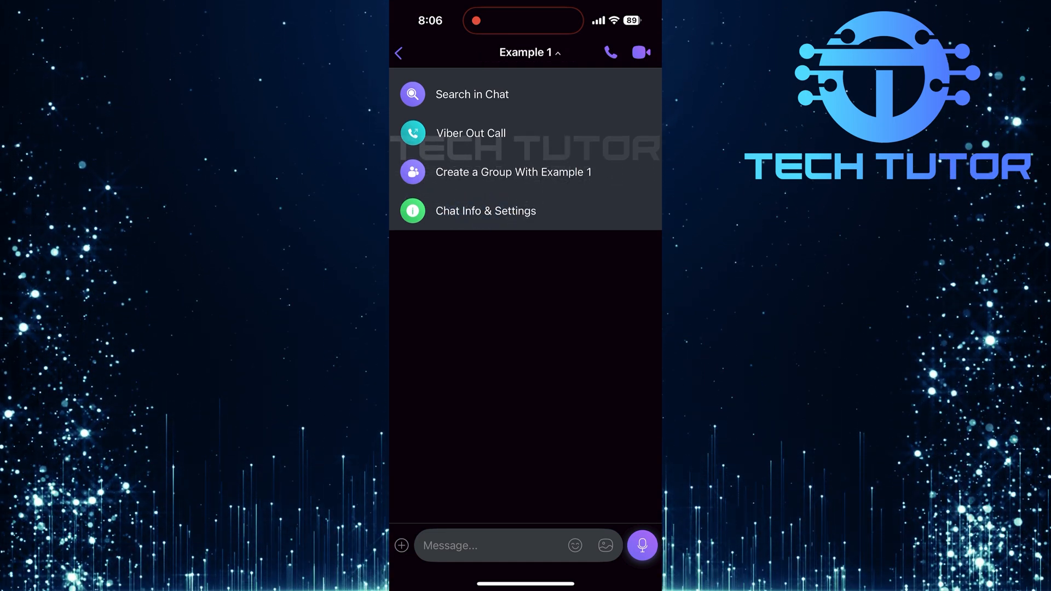
pyautogui.click(487, 211)
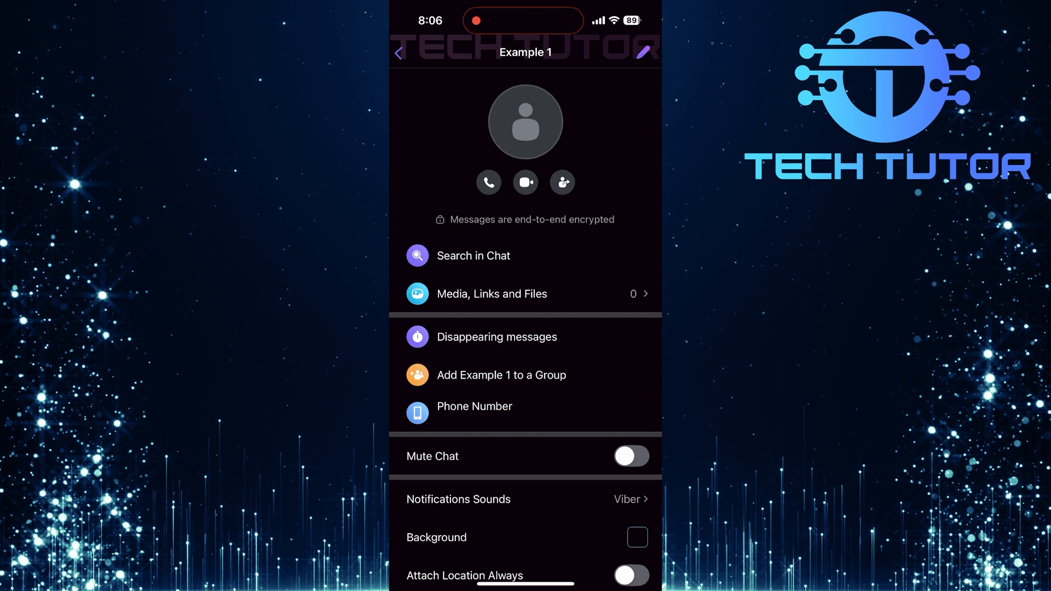
pyautogui.scroll(-3)
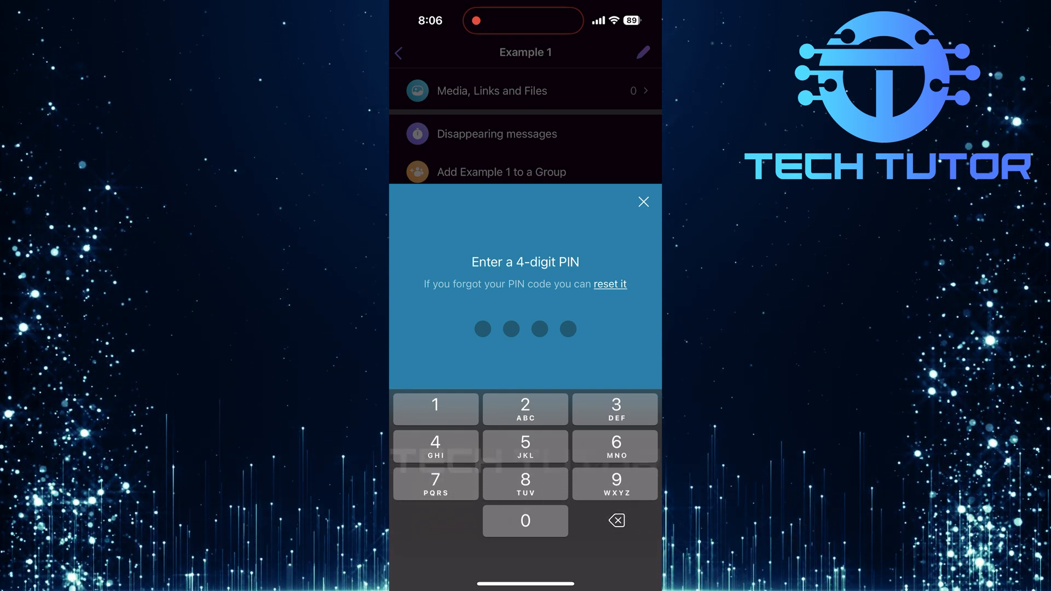
pyautogui.click(644, 202)
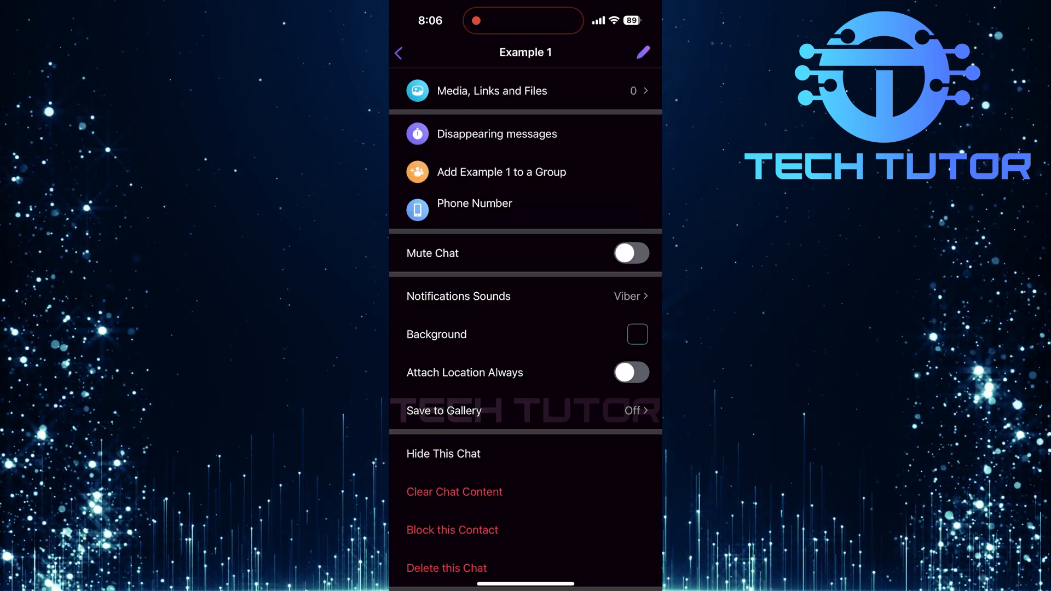
# Step: Go back to the Chats tab, where Example 1 sits beneath My Notes again
pyautogui.click(401, 52)
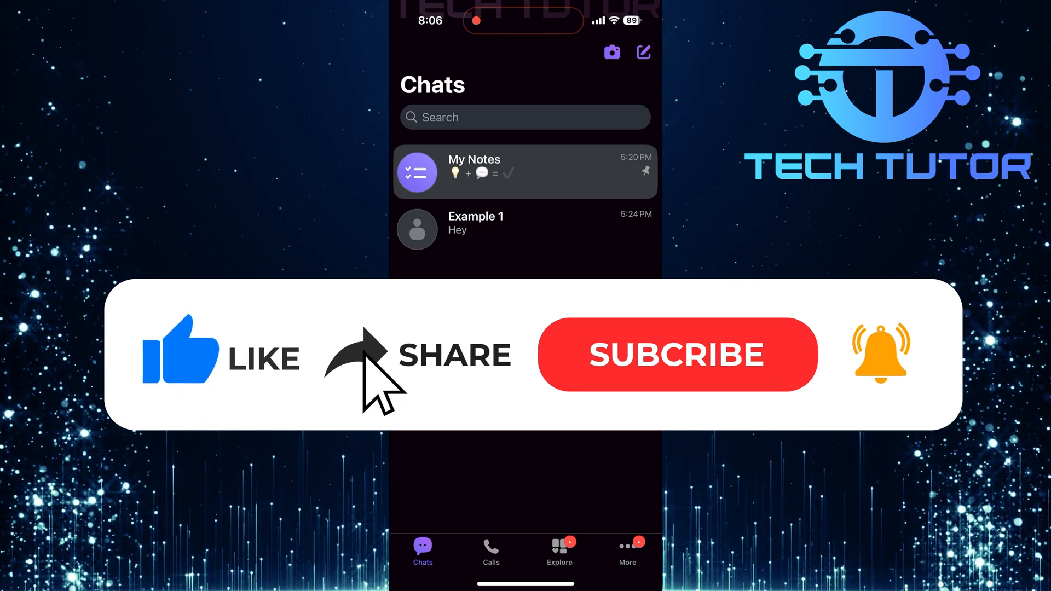
pyautogui.click(677, 365)
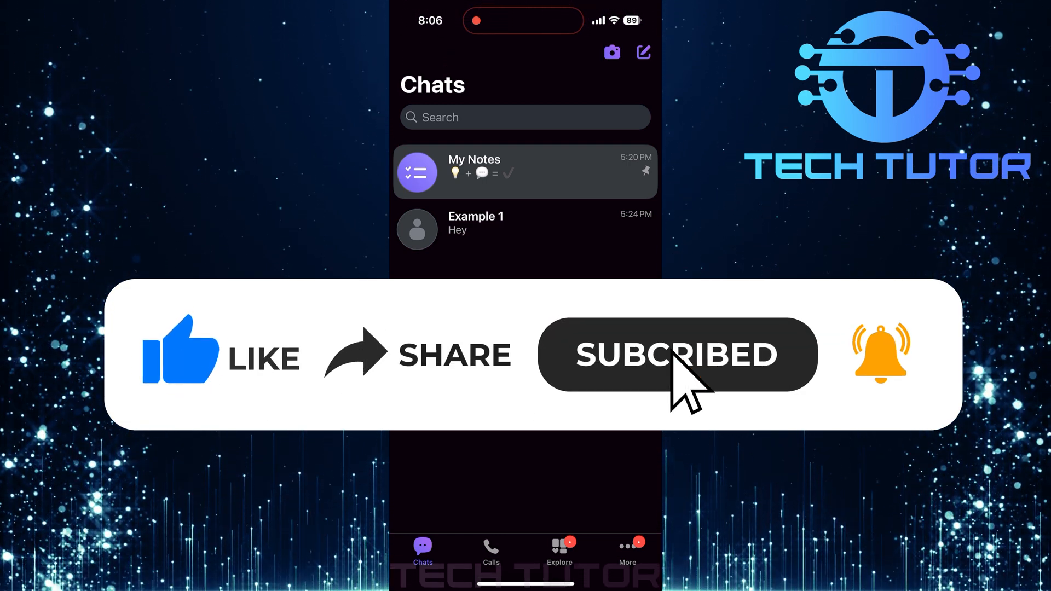